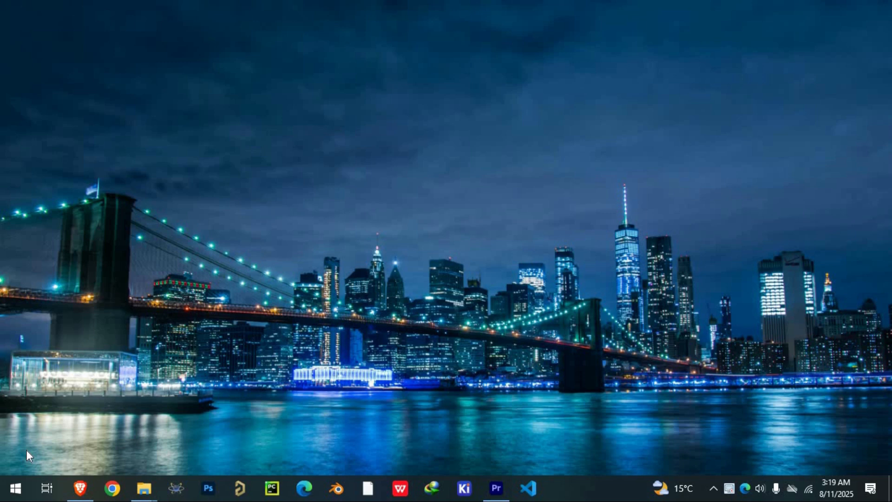
Launch Brave and search 'paypal' from the address bar.
click(80, 488)
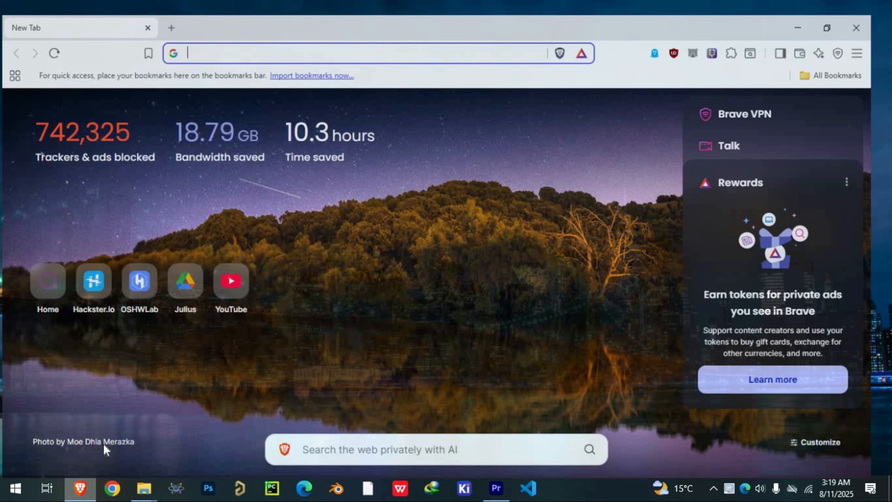
text(paypal.com/signin)
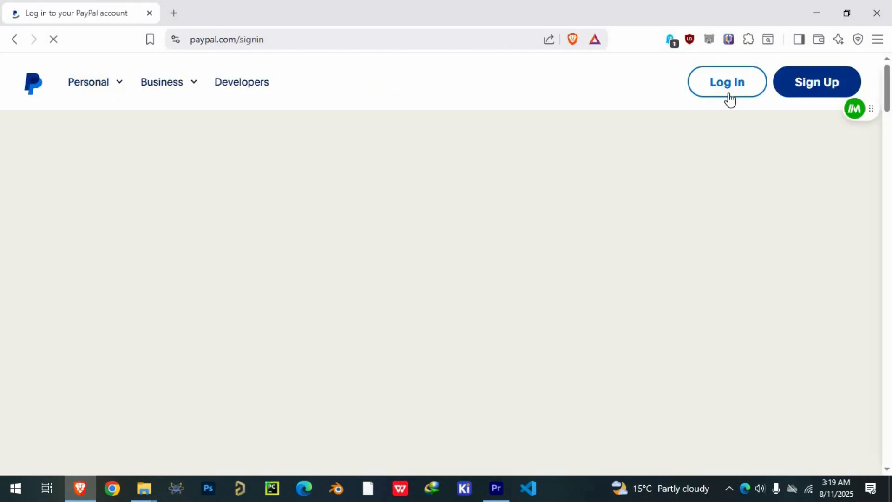
Log in to PayPal and land on the account summary with a US$0.00 balance.
click(727, 82)
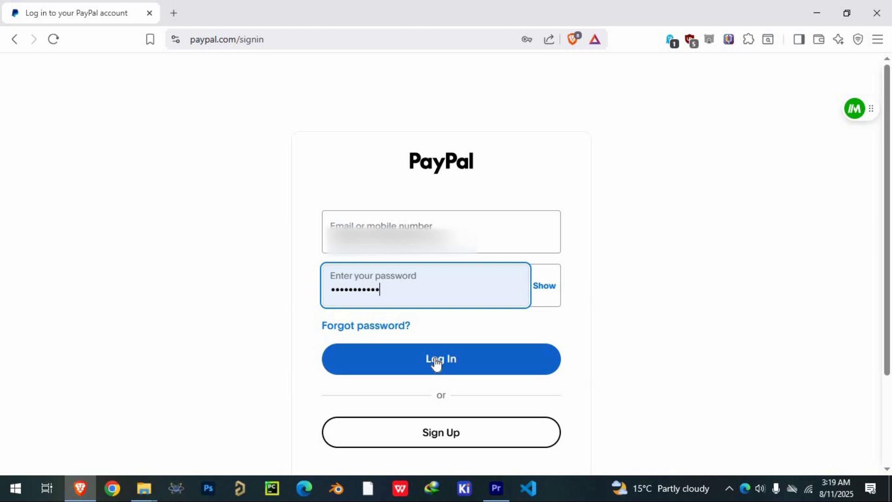
click(441, 359)
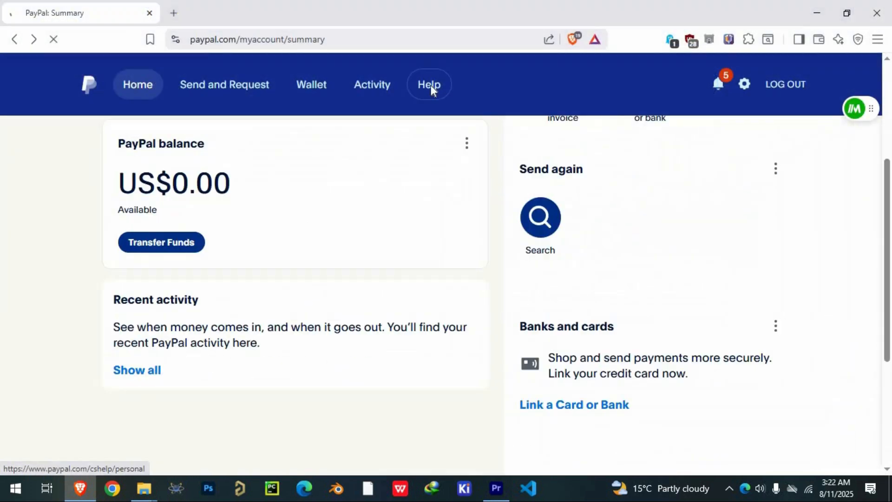
Reach the Help Center's My Wallet topic and reveal its Bank Accounts questions.
click(429, 85)
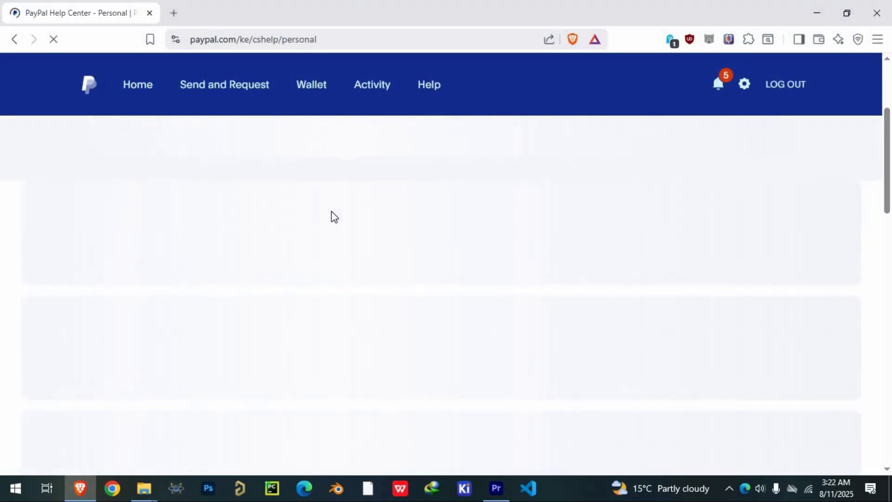
click(47, 388)
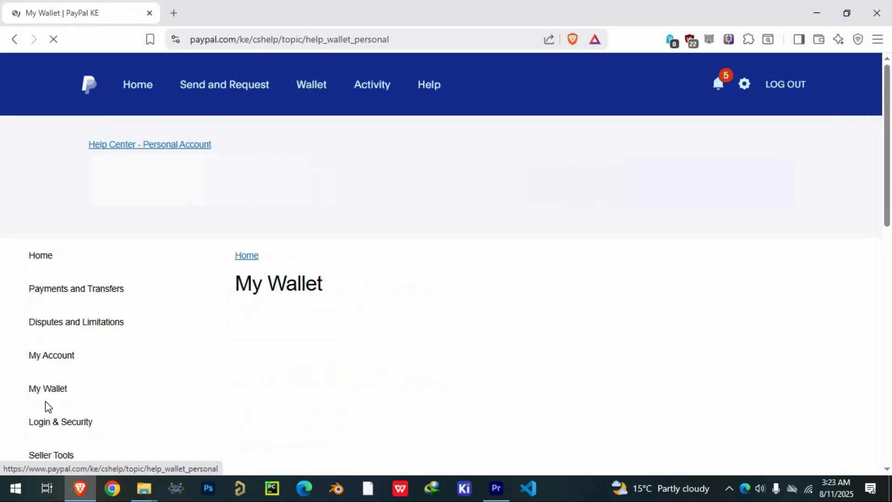
scroll(down, 3)
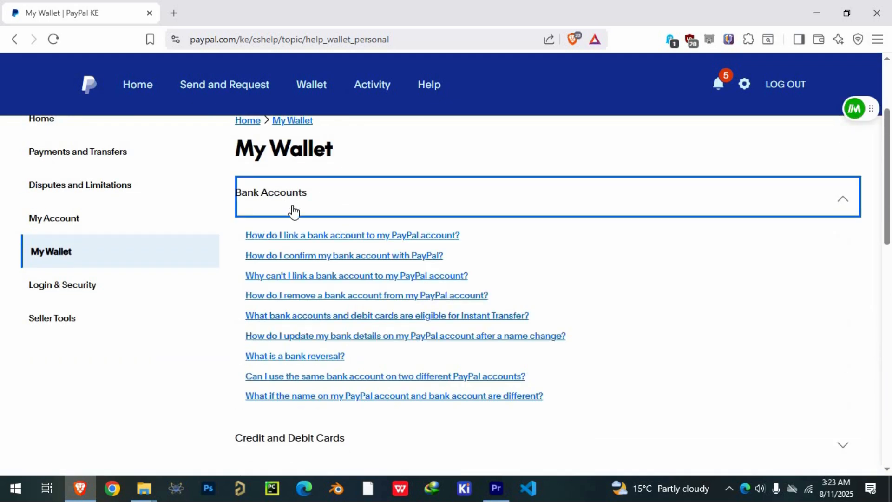
mouse_move(343, 221)
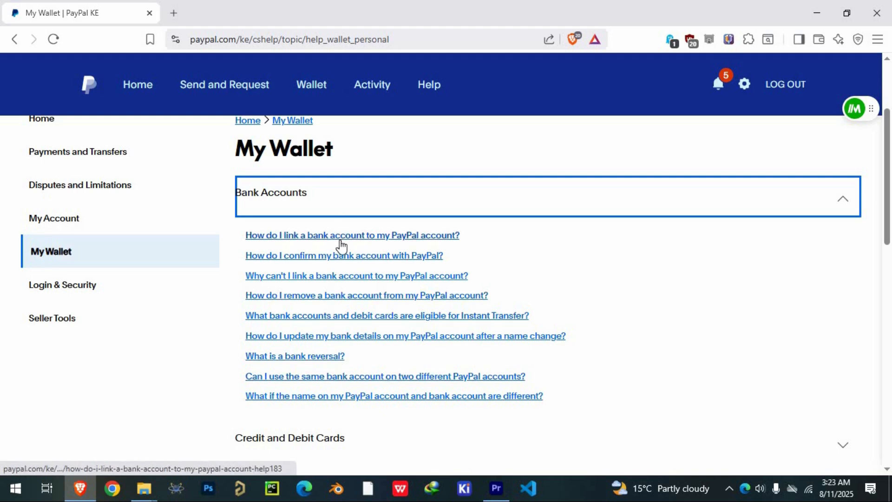
click(352, 236)
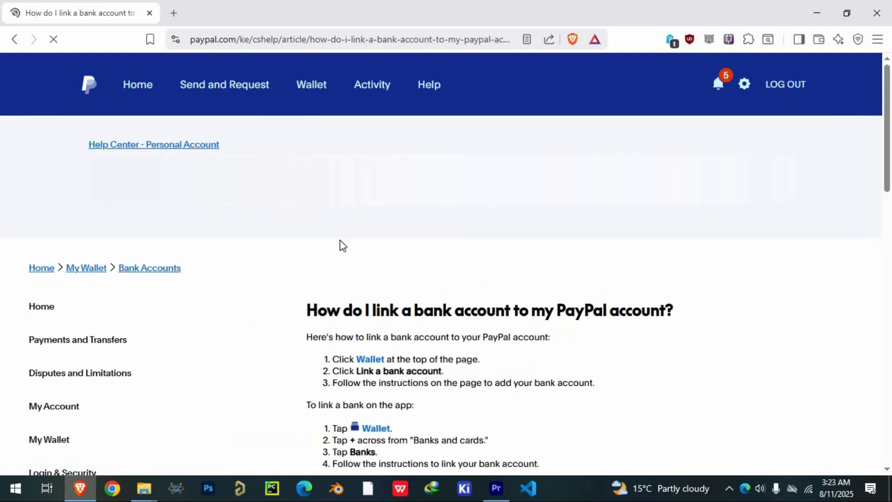
scroll(down, 3)
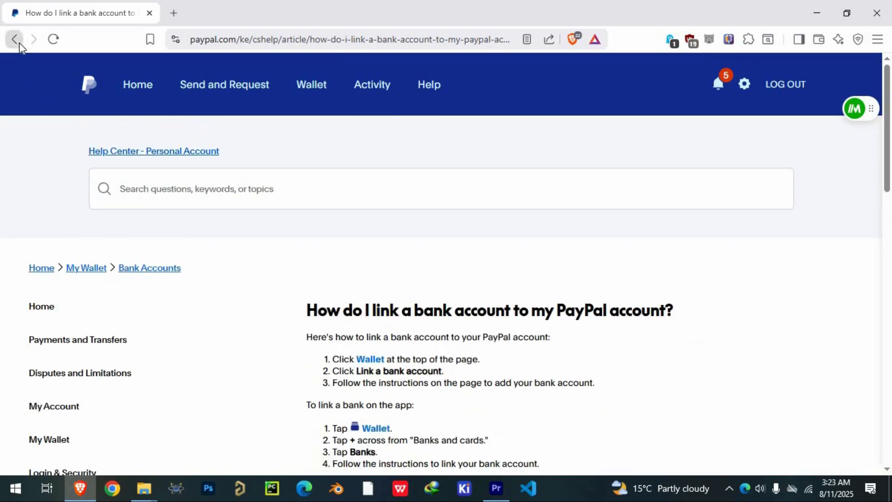
click(14, 39)
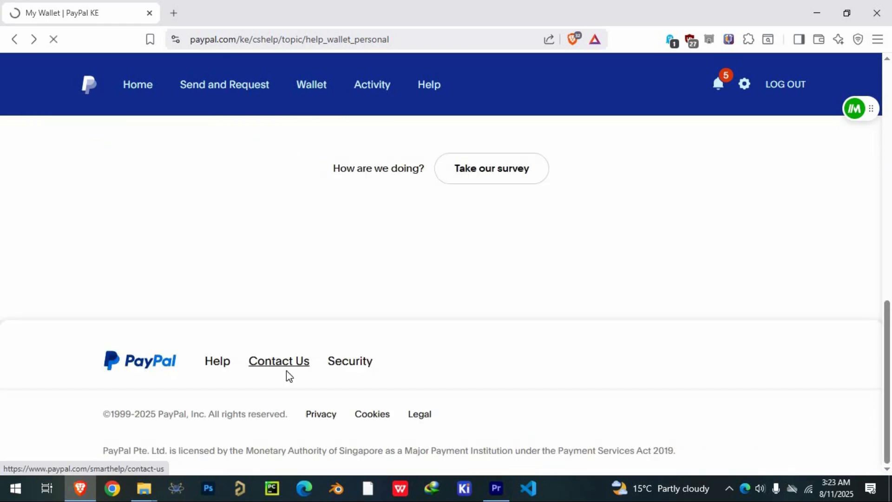
Reach Contact Customer Support via the footer link and review its contact options.
click(278, 360)
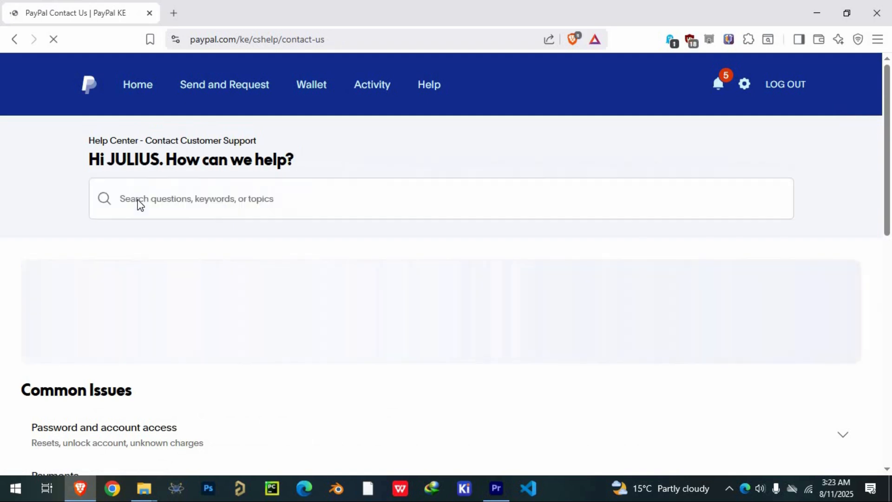
scroll(down, 3)
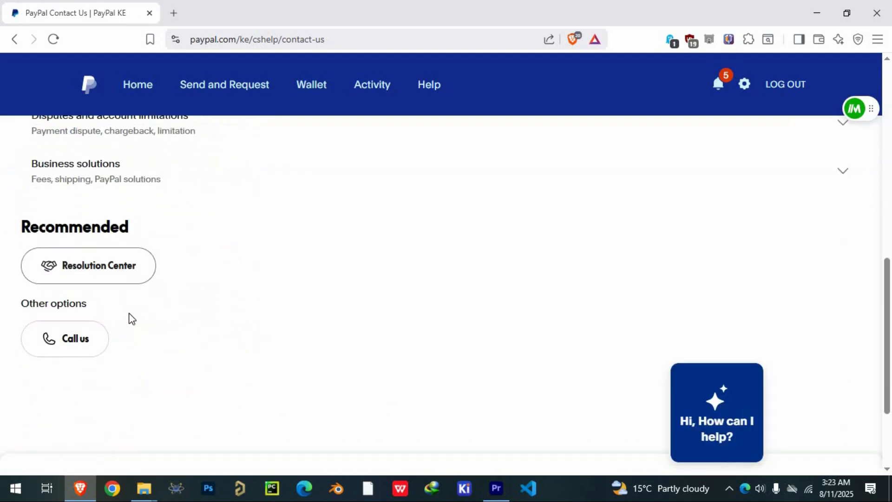
scroll(down, 3)
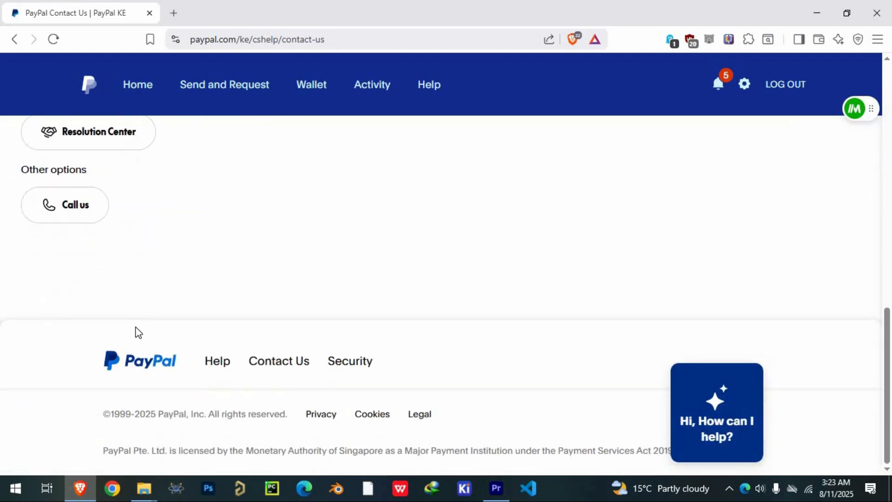
scroll(up, 3)
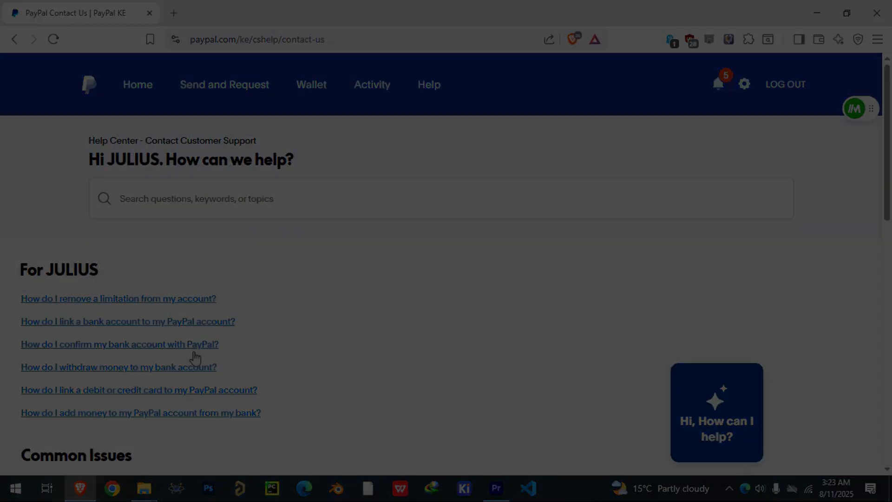